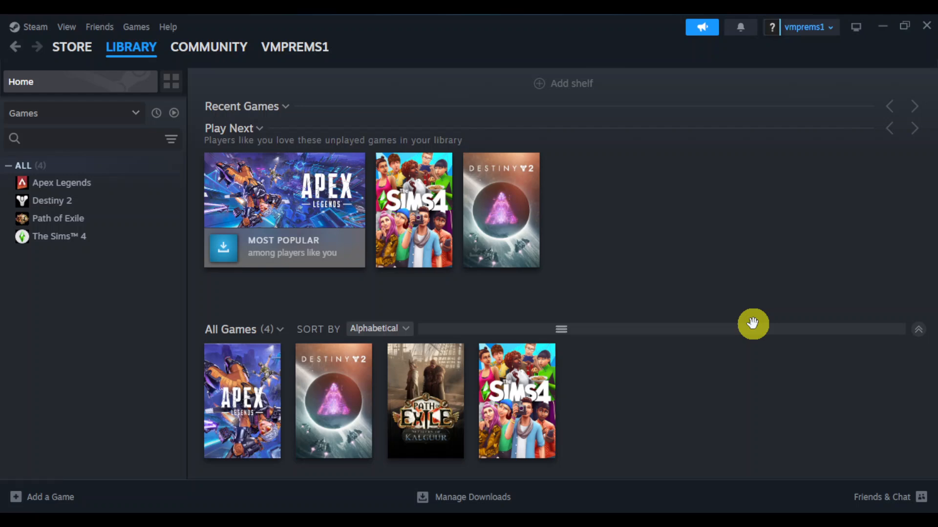
mouse_move(33, 27)
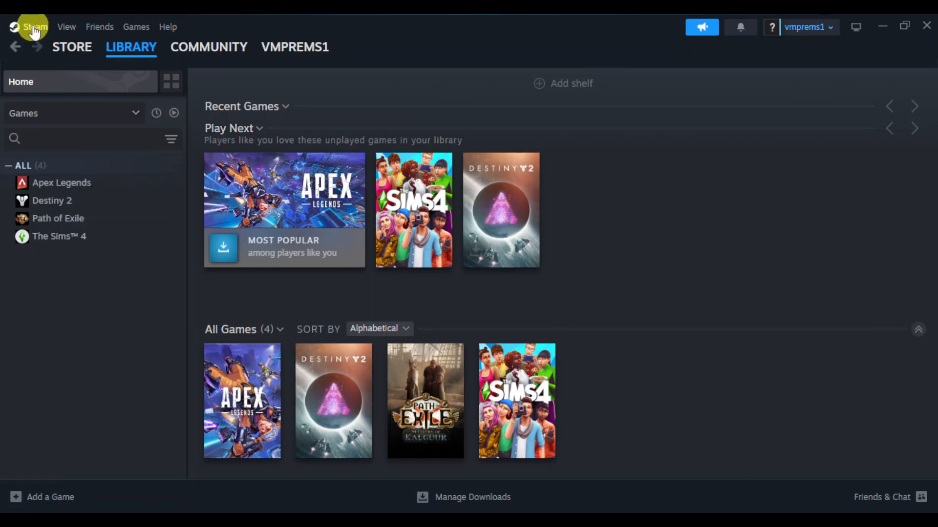
Step: Reach the Family section of Steam settings via the Steam menu's Settings entry
left_click(33, 28)
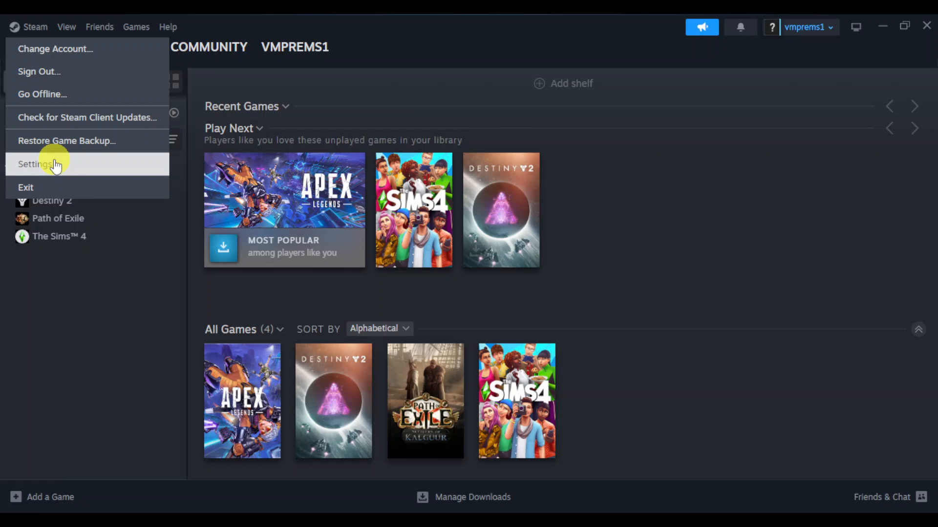
left_click(36, 165)
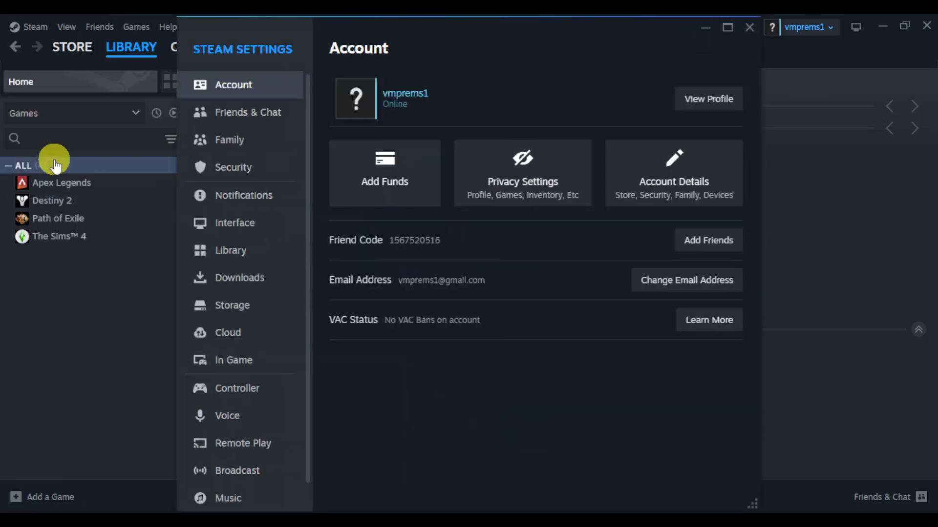
mouse_move(207, 209)
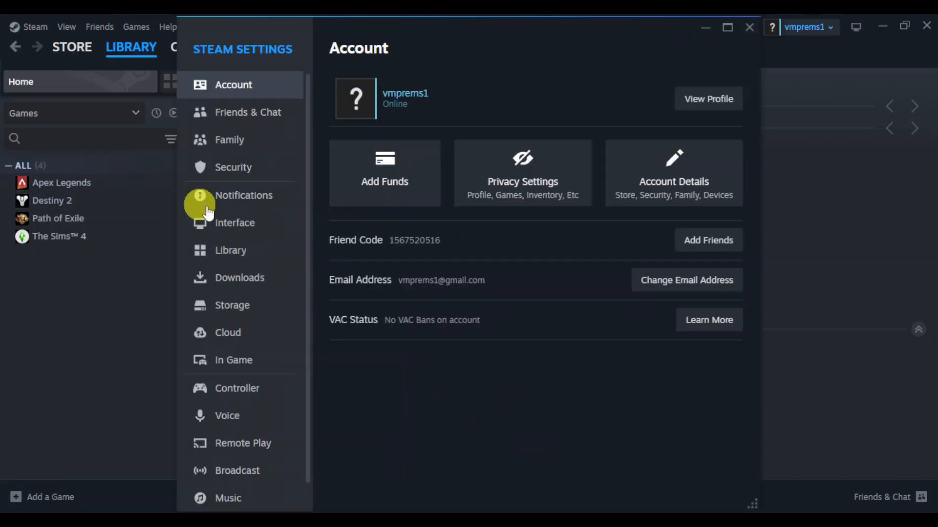
left_click(228, 140)
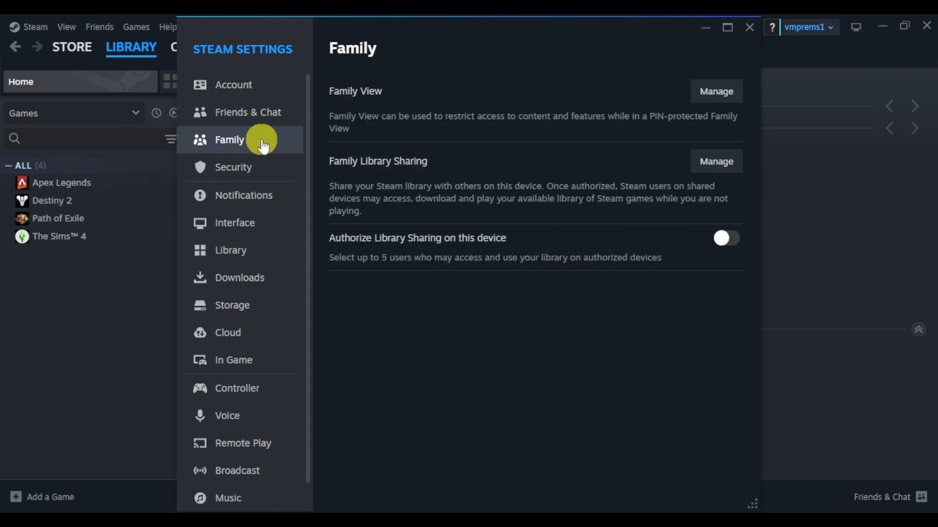
mouse_move(451, 181)
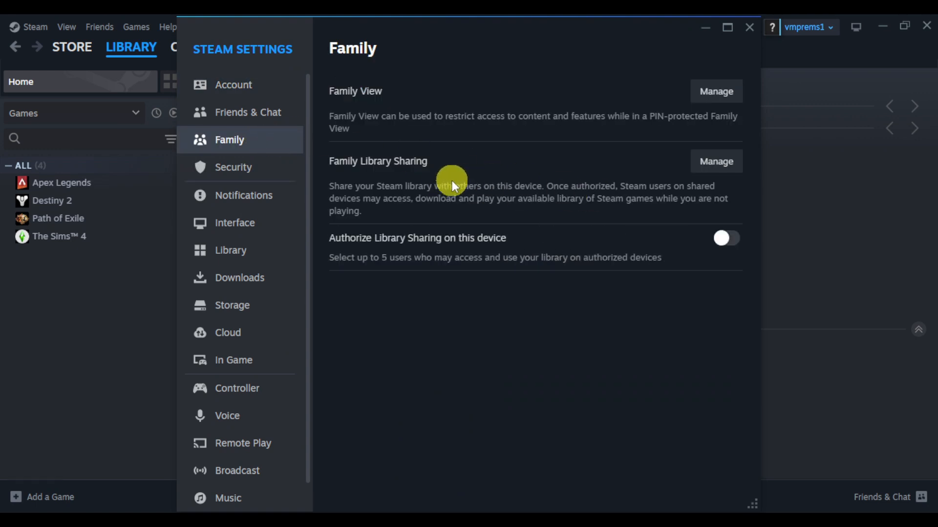
mouse_move(451, 172)
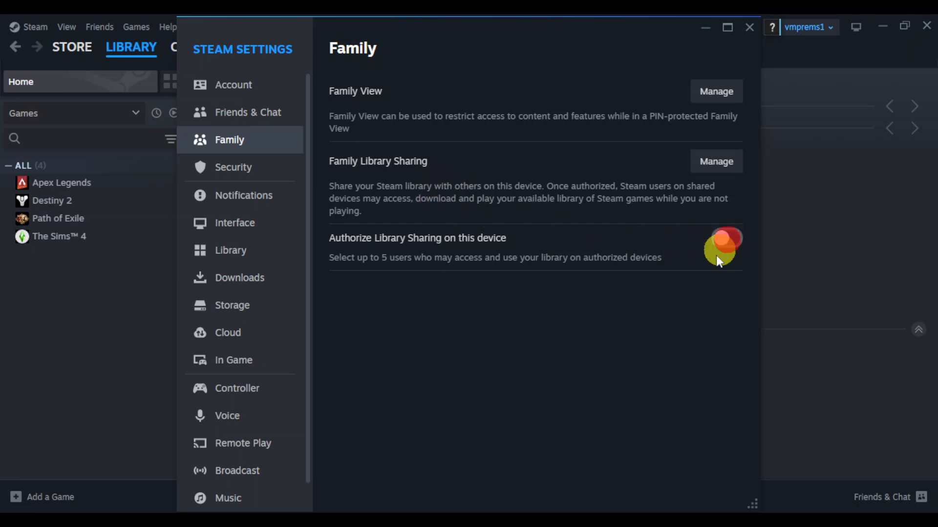
Step: Enable 'Authorize Library Sharing on this device' in the Family settings
left_click(726, 238)
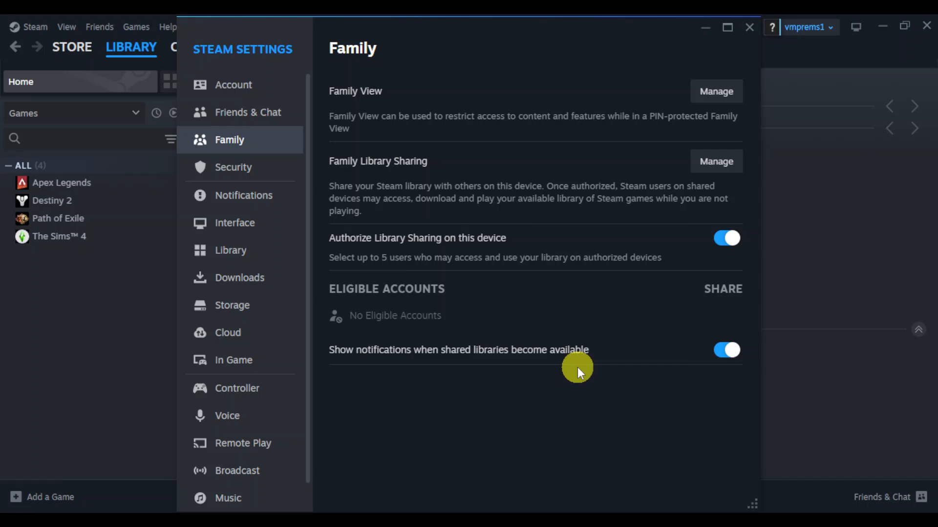
mouse_move(724, 308)
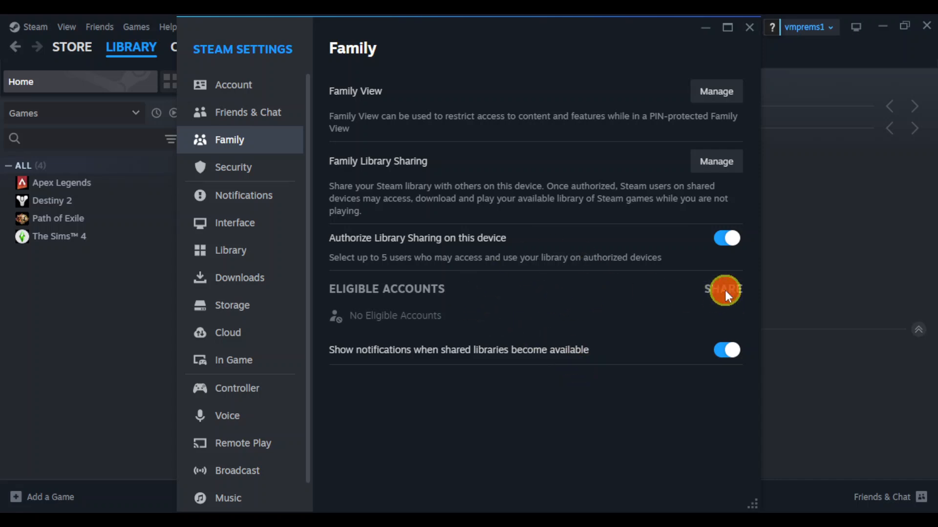
mouse_move(425, 329)
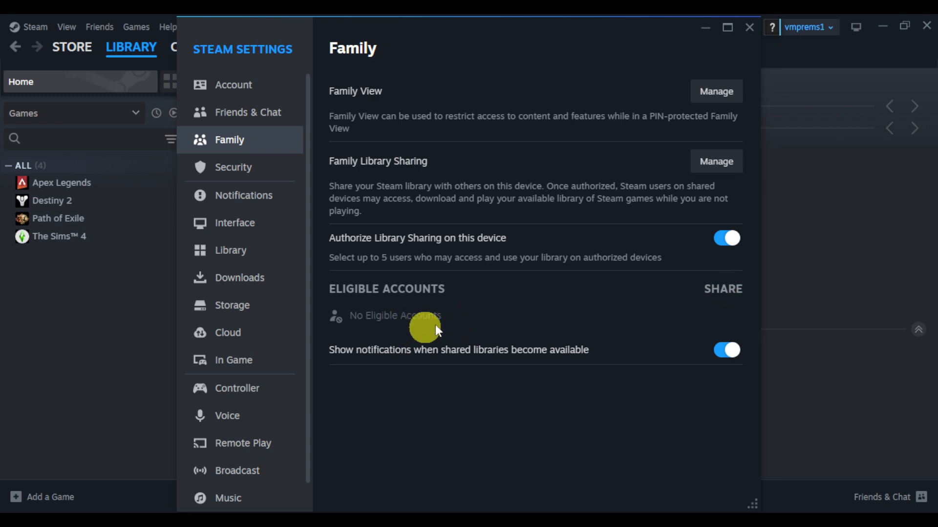
mouse_move(492, 290)
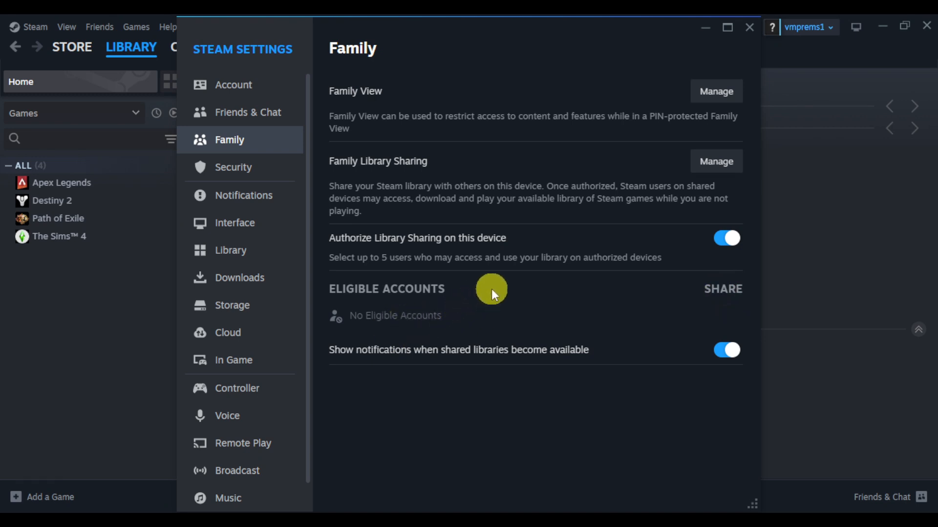
mouse_move(471, 291)
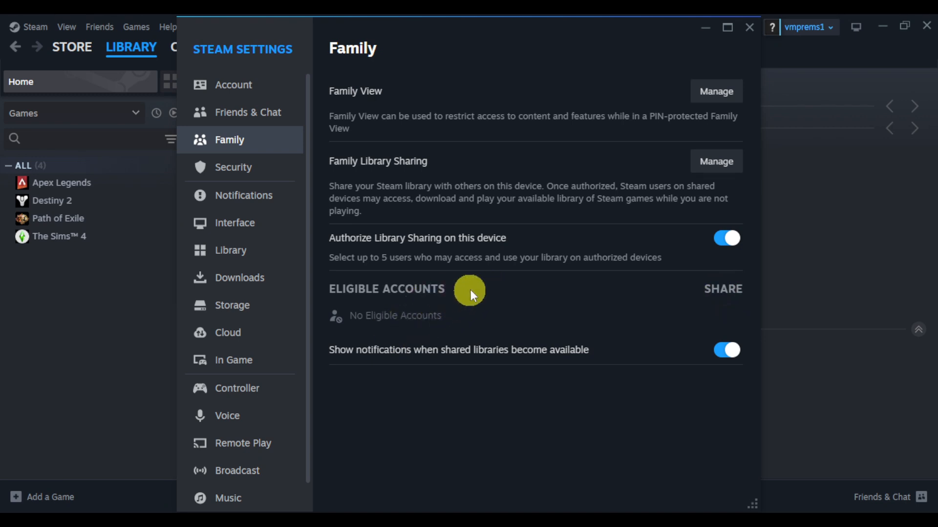
mouse_move(633, 189)
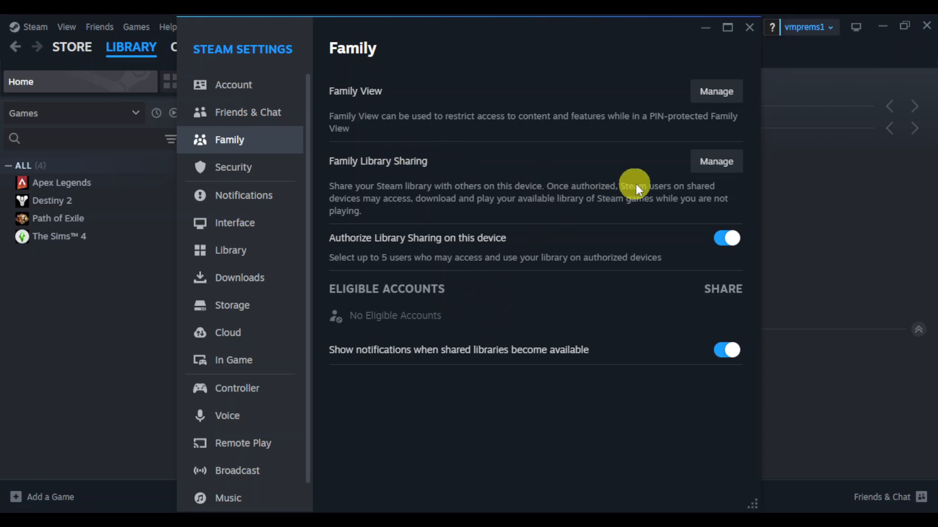
Step: Bring up the Manage Family Library Sharing page showing this computer as Authorized
left_click(715, 161)
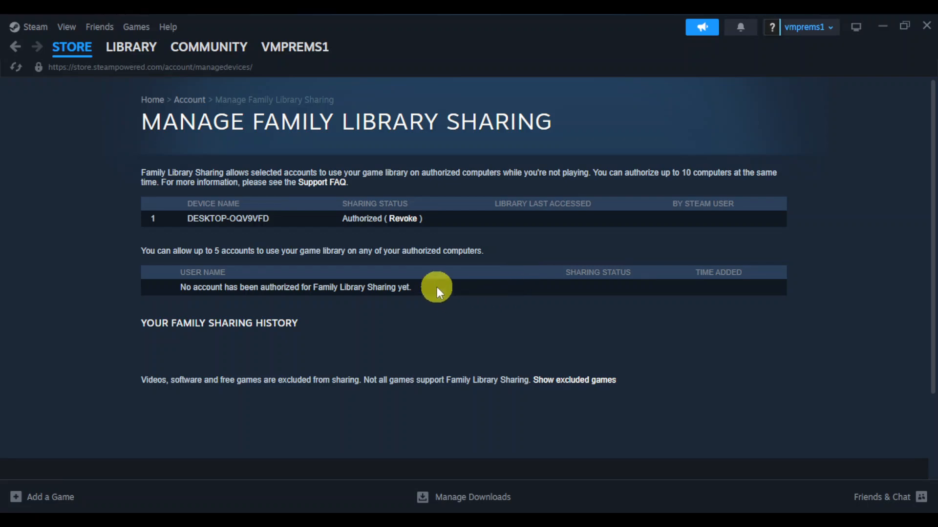
mouse_move(286, 287)
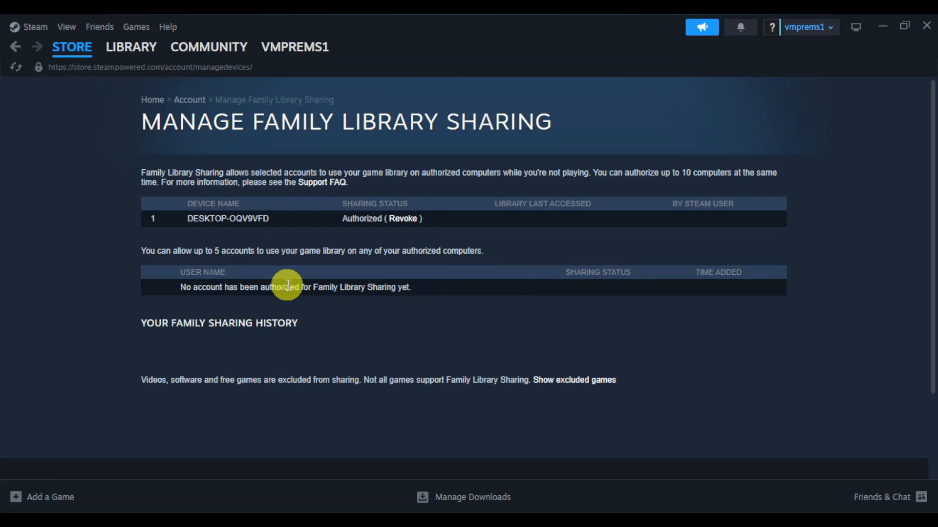
mouse_move(197, 287)
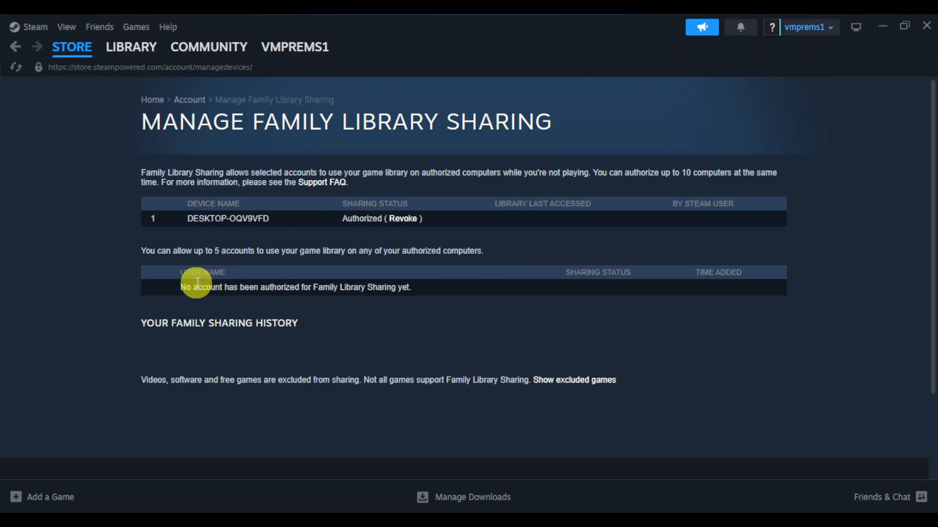
mouse_move(701, 183)
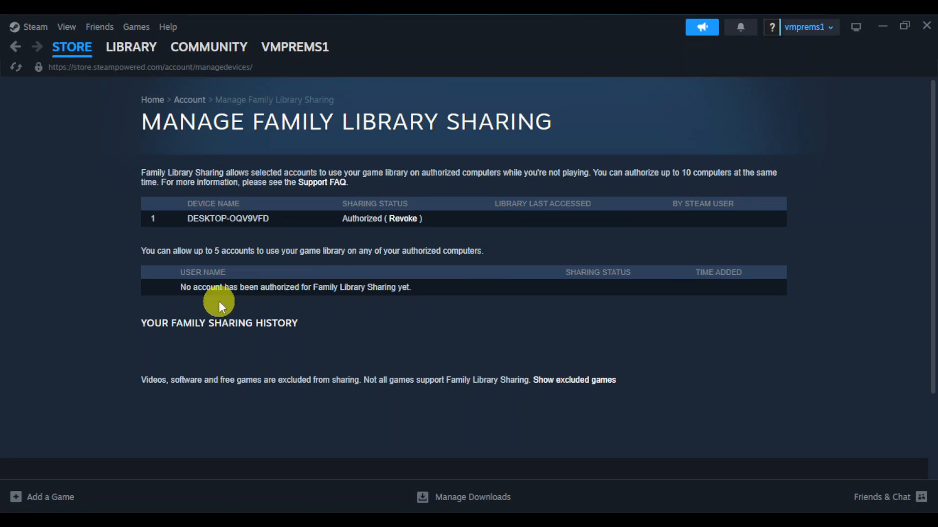
mouse_move(281, 296)
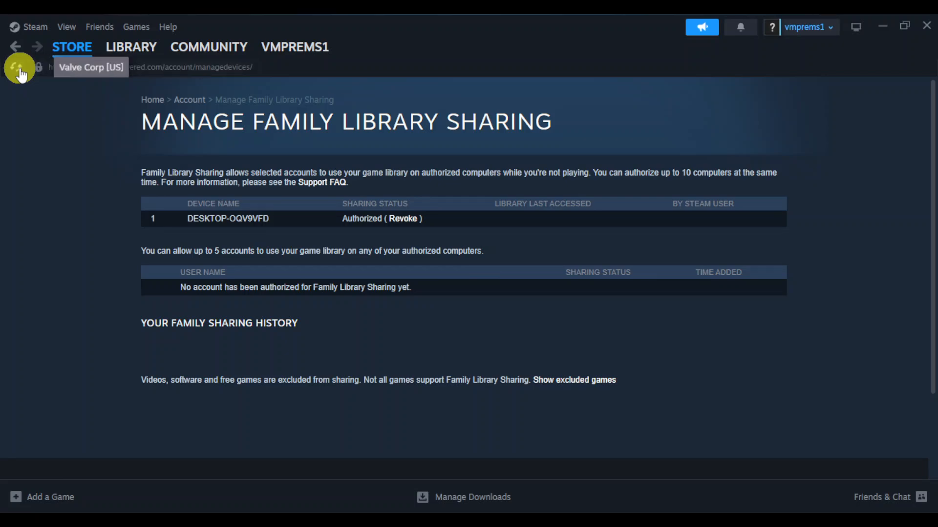
mouse_move(425, 233)
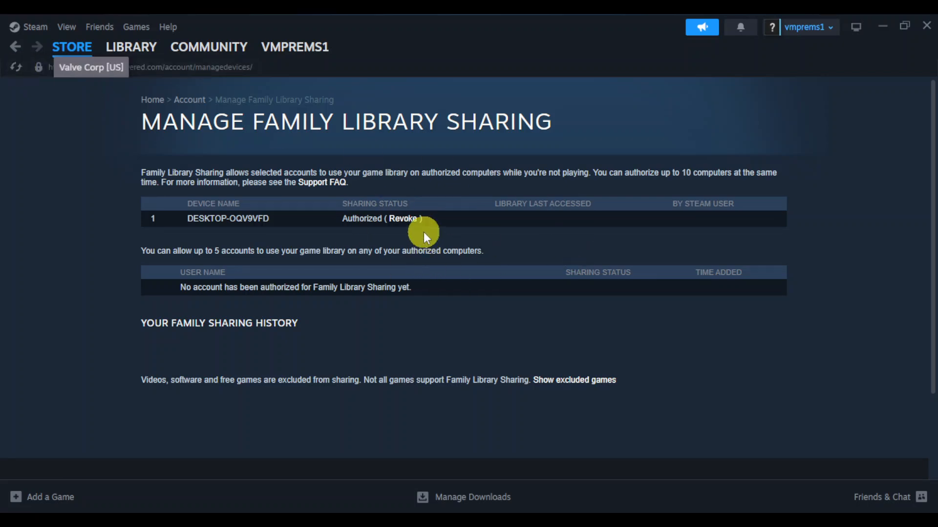